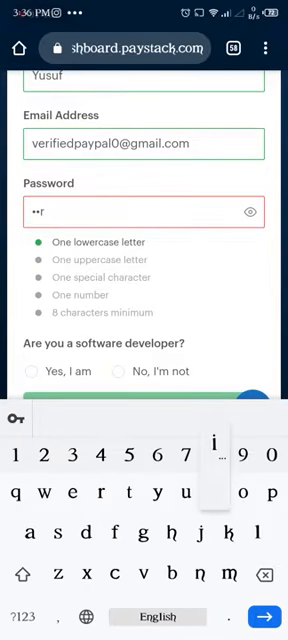
type("I")
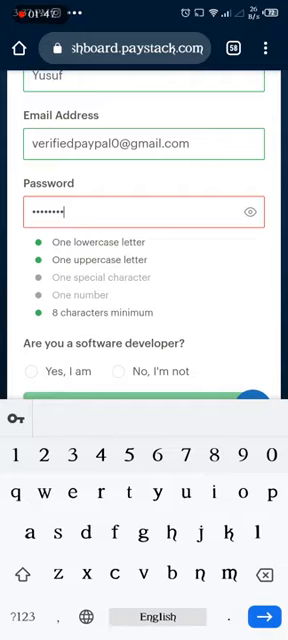
type("a")
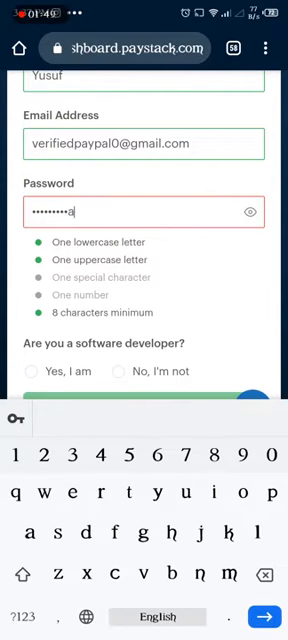